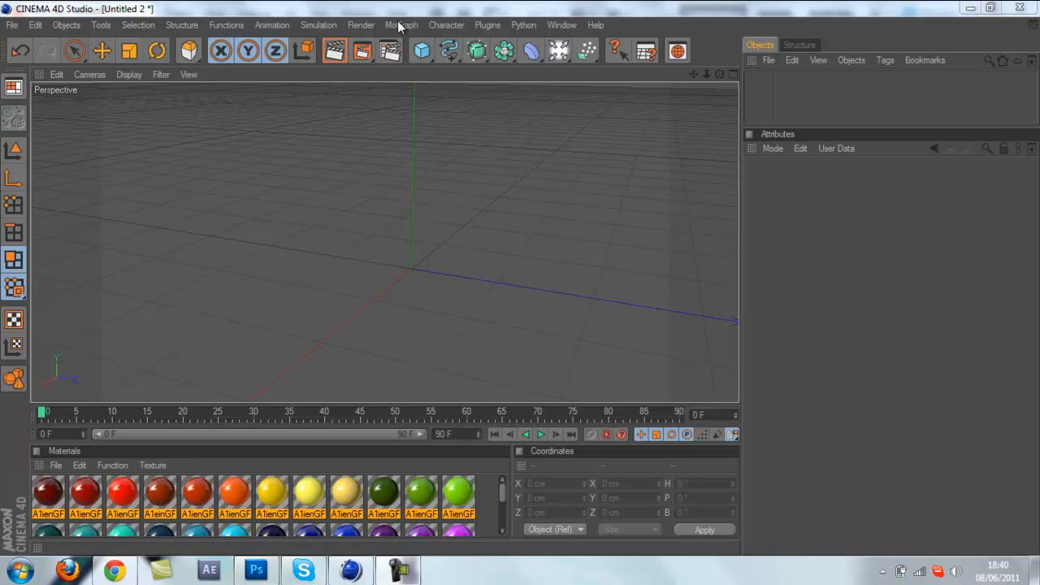
pyautogui.moveTo(391, 51)
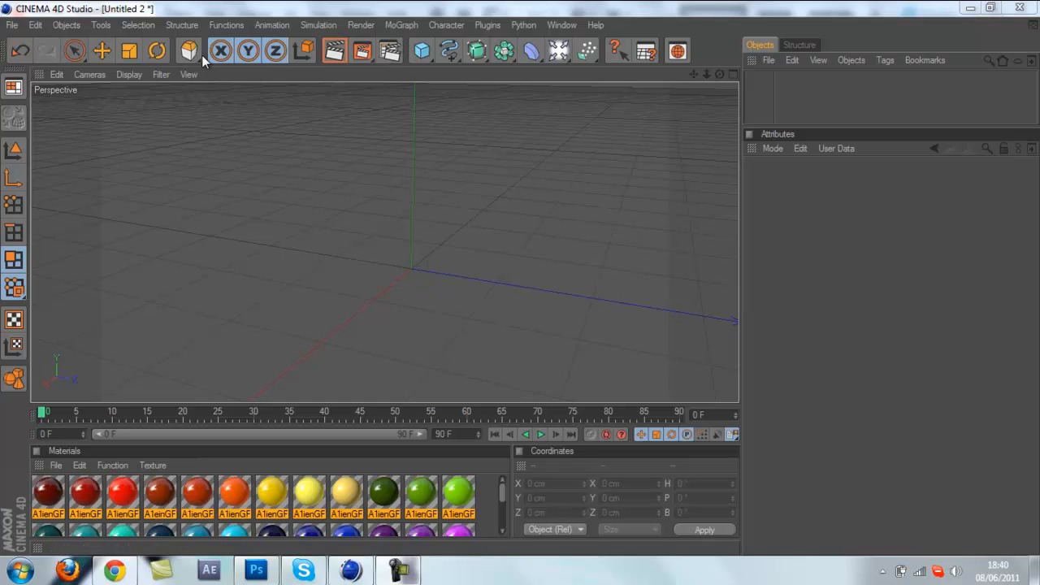
pyautogui.moveTo(206, 77)
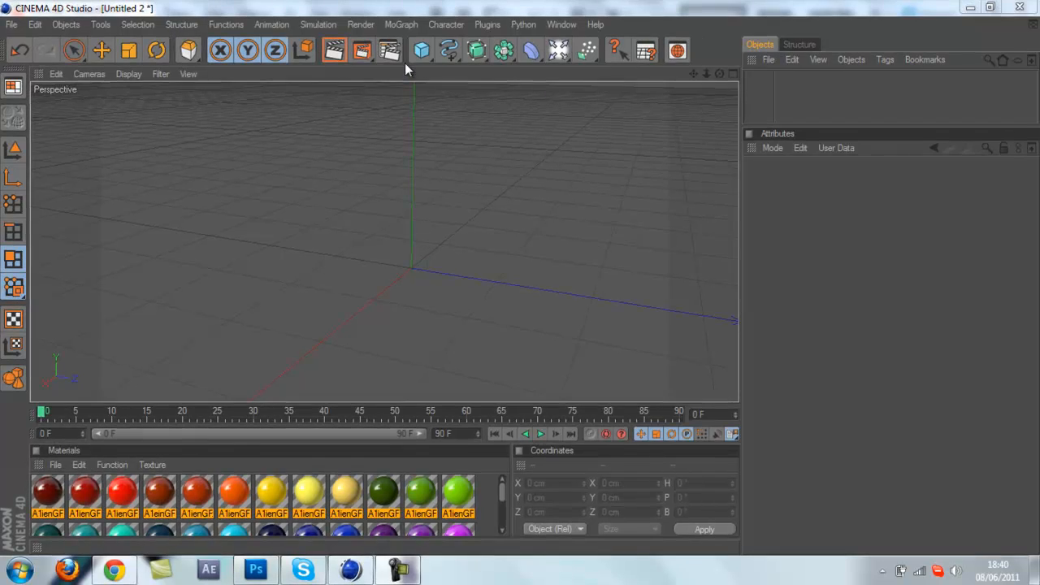
# Add a Sphere primitive and make it an editable polygon object.
pyautogui.click(421, 51)
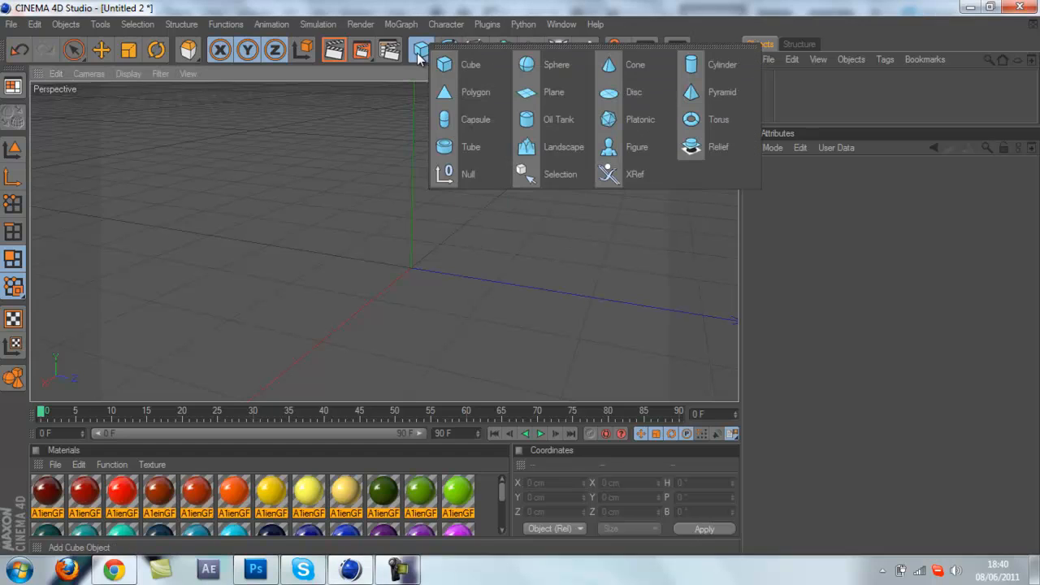
pyautogui.click(556, 64)
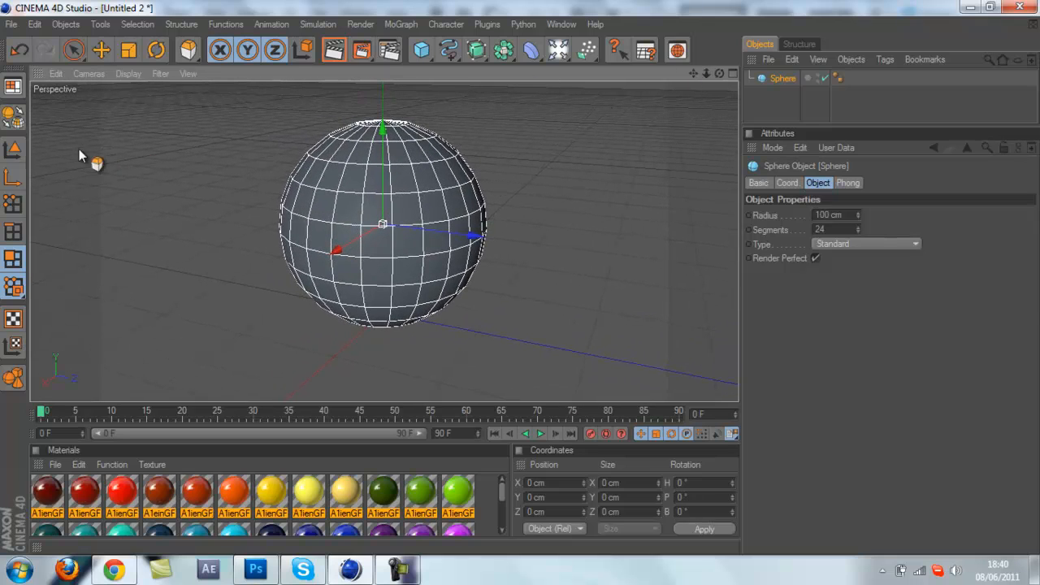
pyautogui.click(782, 78)
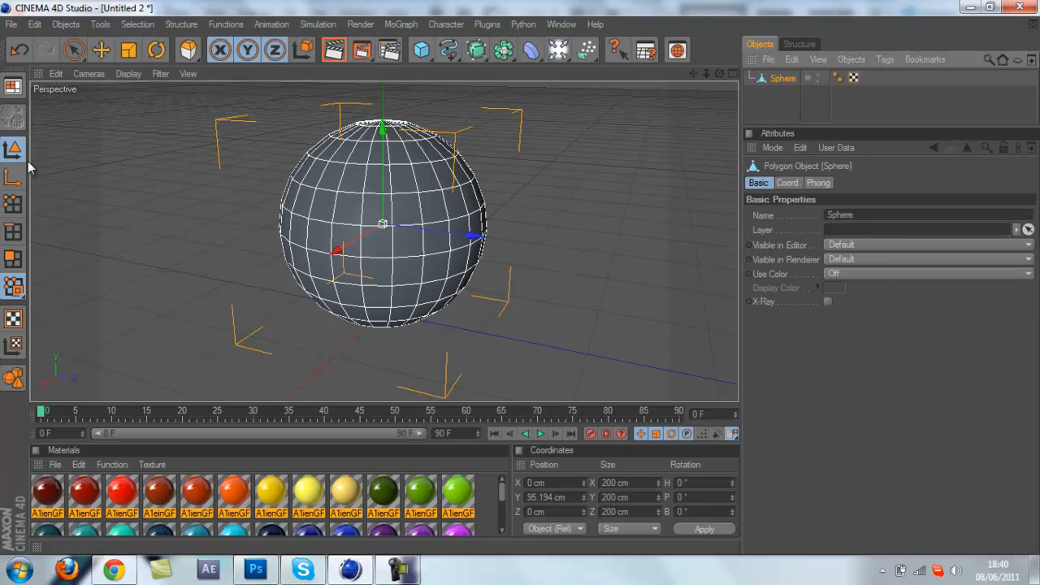
pyautogui.moveTo(16, 276)
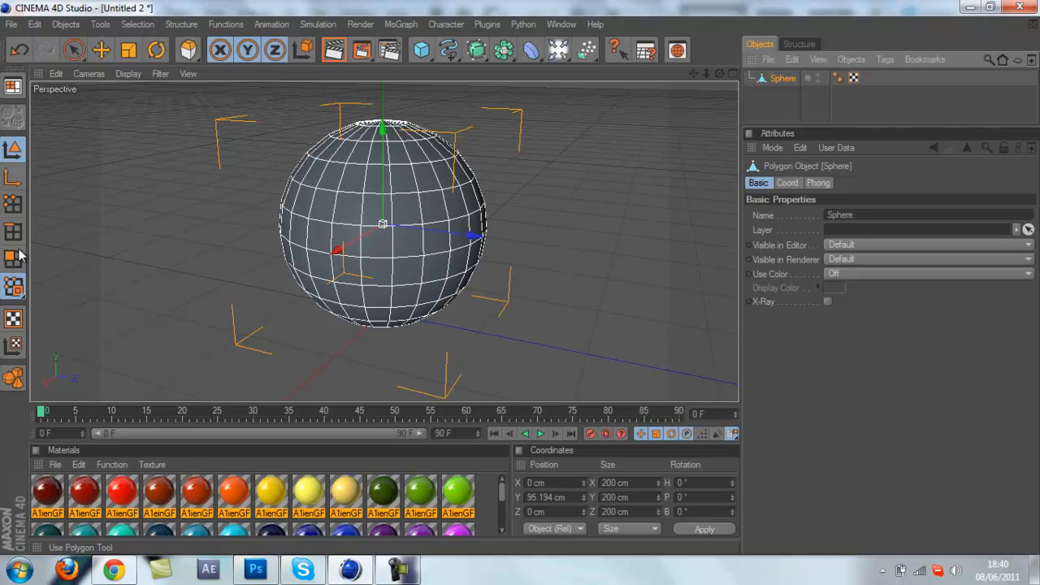
pyautogui.moveTo(12, 271)
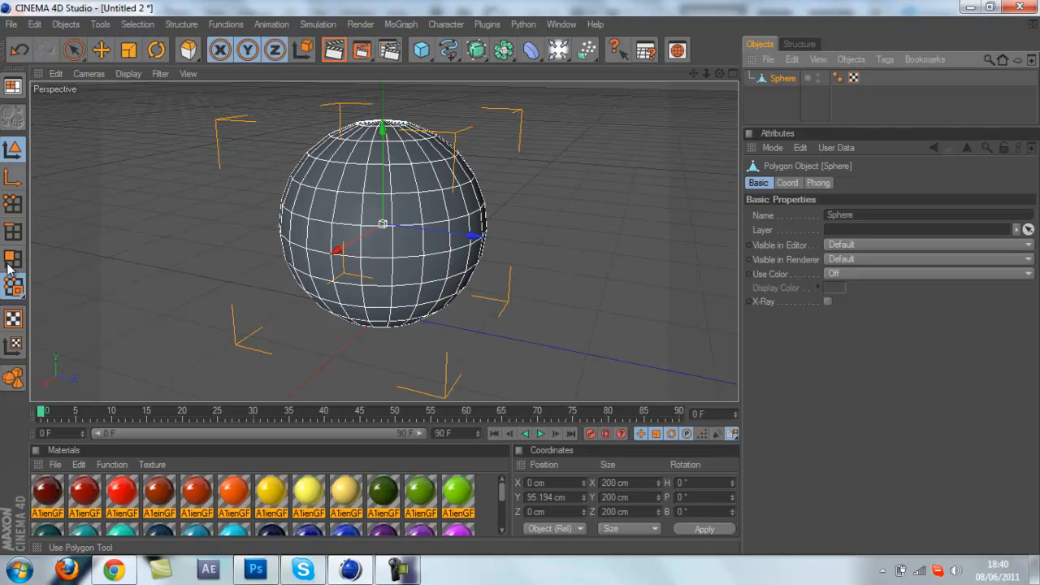
pyautogui.moveTo(12, 263)
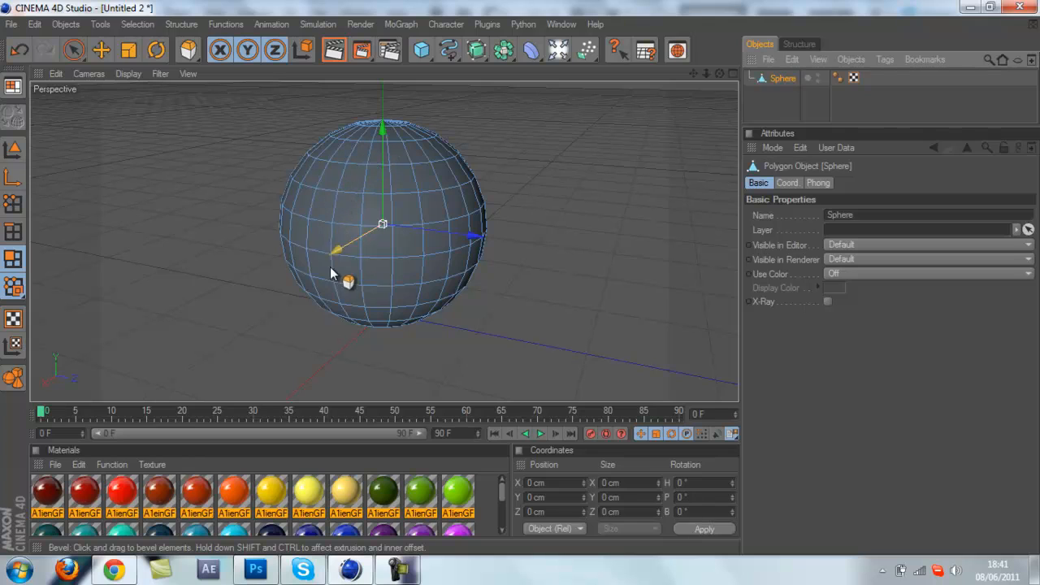
# Pick a front square face, try pulling it out into a spike, then undo to keep the sphere round.
pyautogui.click(376, 272)
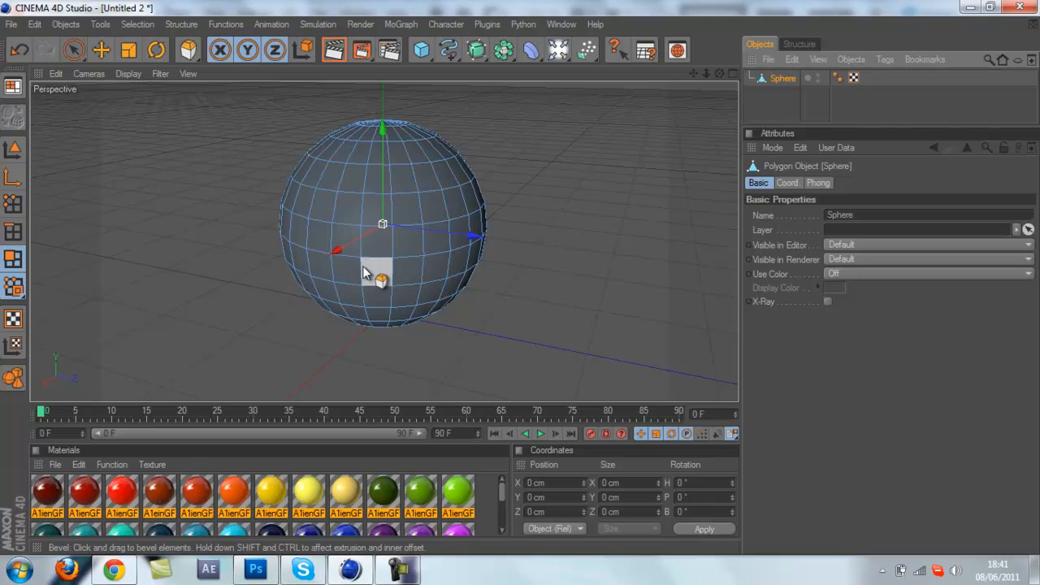
pyautogui.click(13, 231)
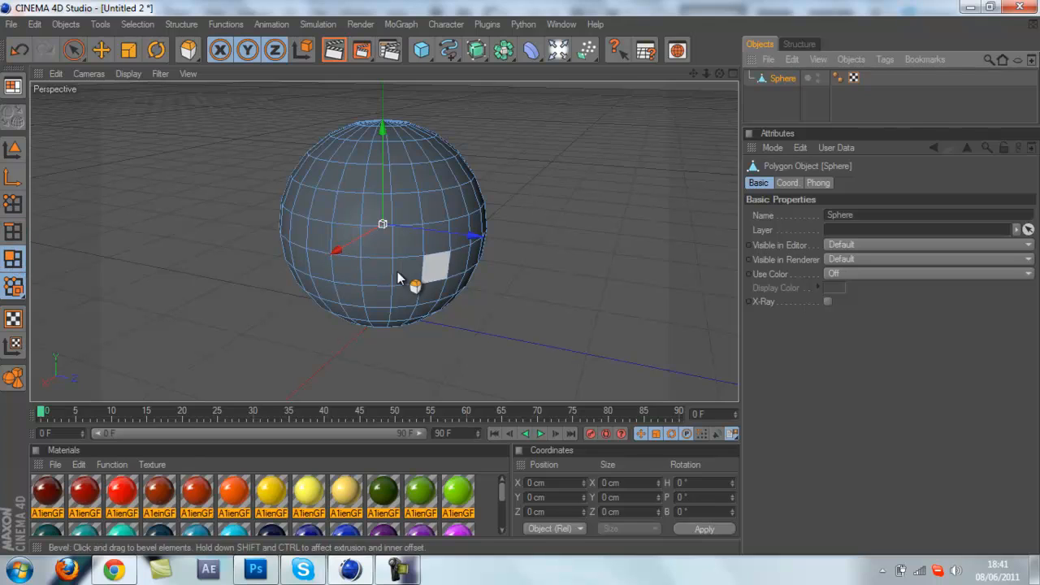
pyautogui.moveTo(422, 268); pyautogui.dragTo(288, 272)
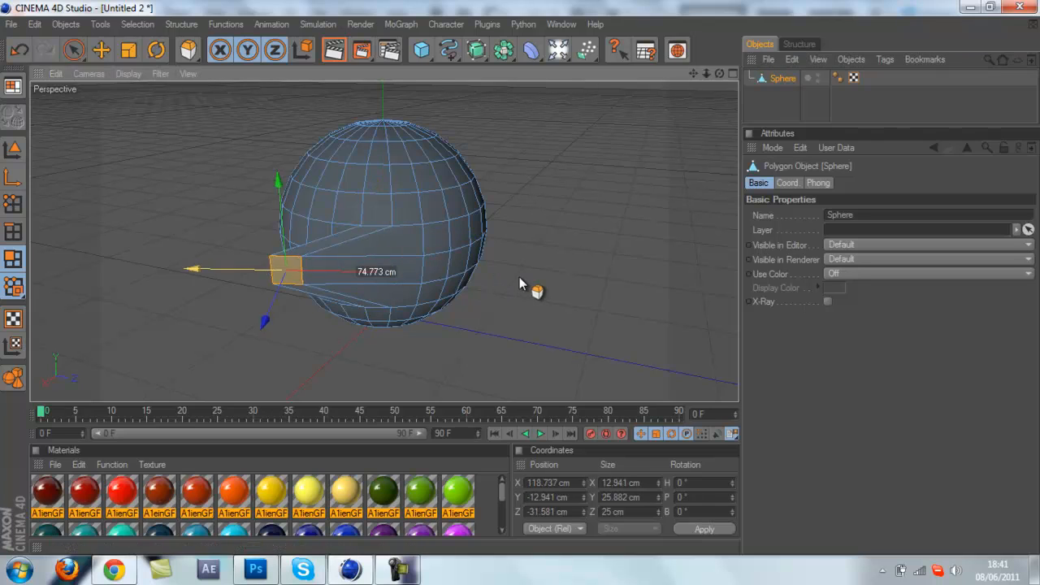
pyautogui.moveTo(289, 272); pyautogui.dragTo(126, 265)
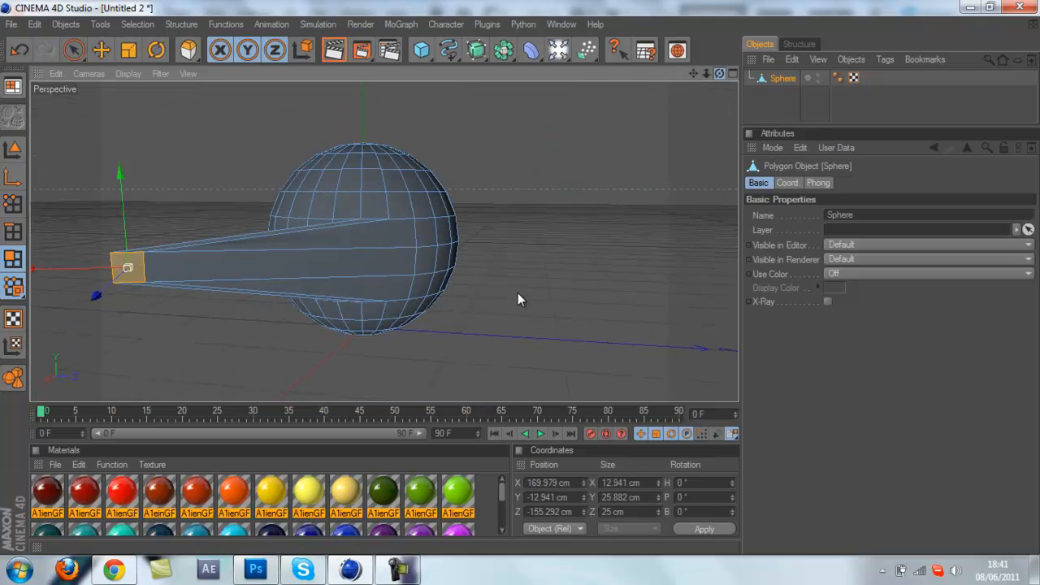
pyautogui.moveTo(127, 267); pyautogui.dragTo(376, 267)
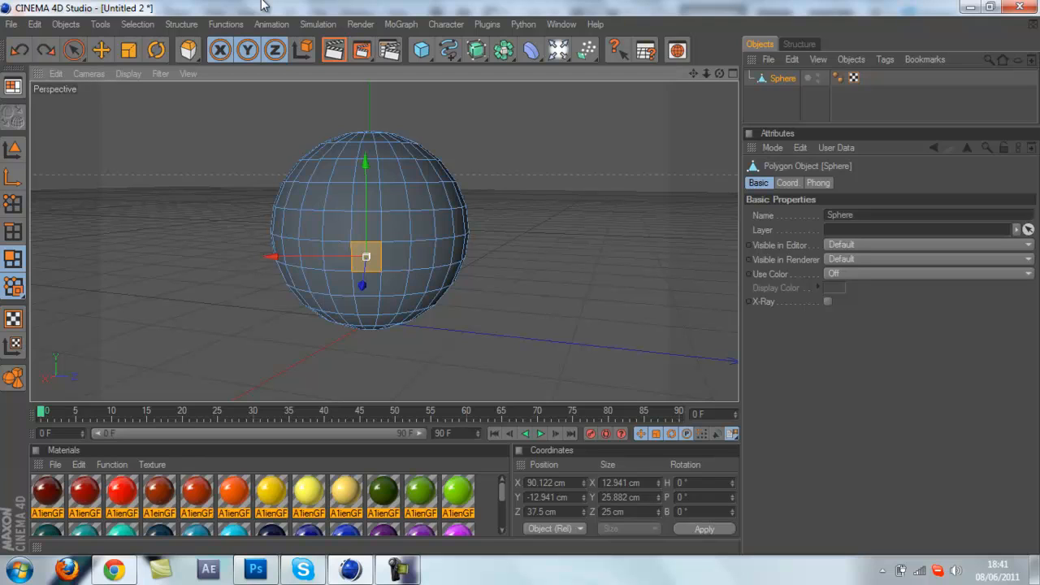
pyautogui.moveTo(155, 51)
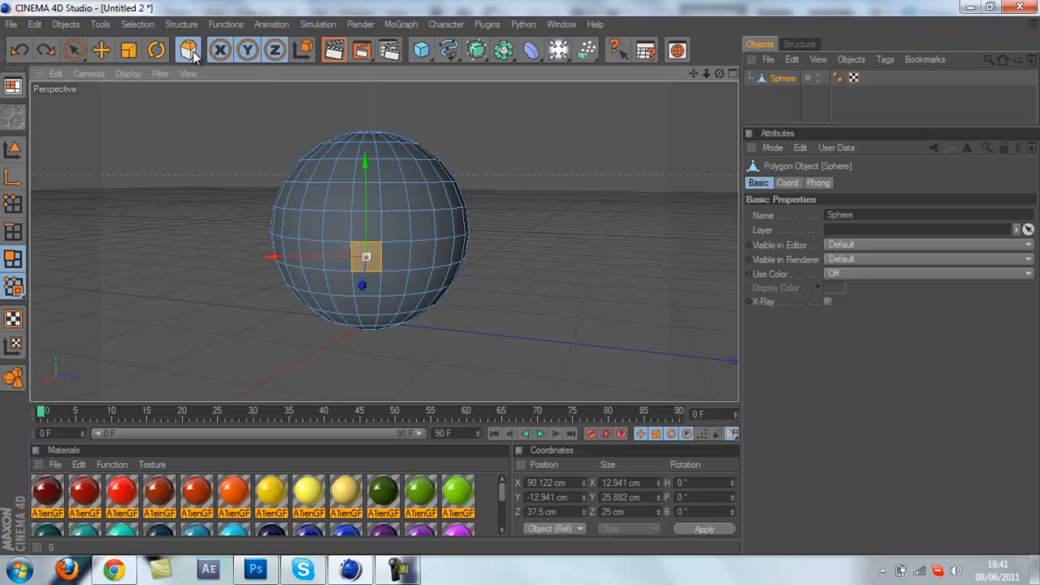
# Start the Bevel command from Structure and zero its Inner Offset for the selected face.
pyautogui.click(187, 50)
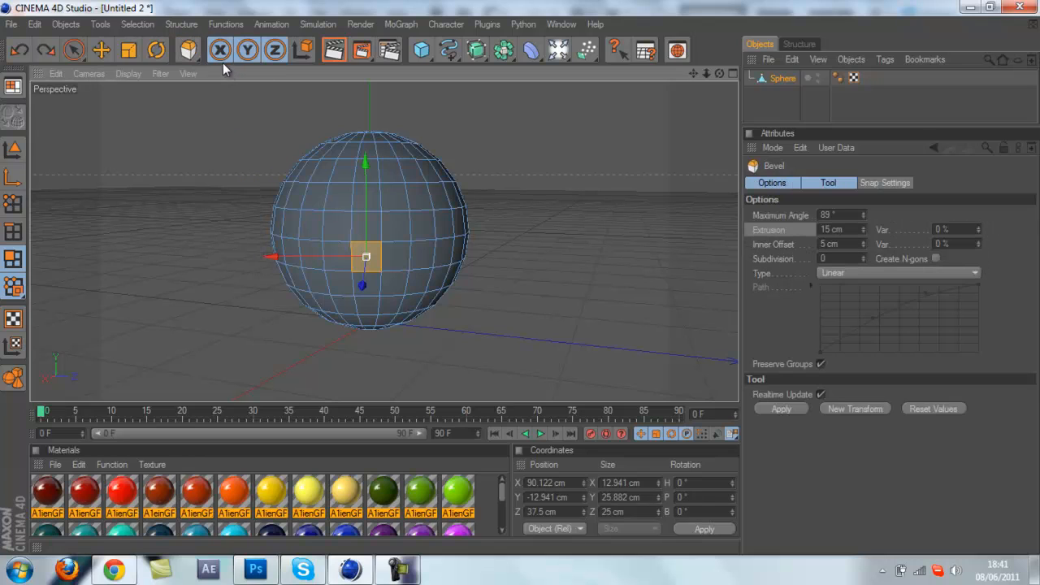
pyautogui.moveTo(181, 35)
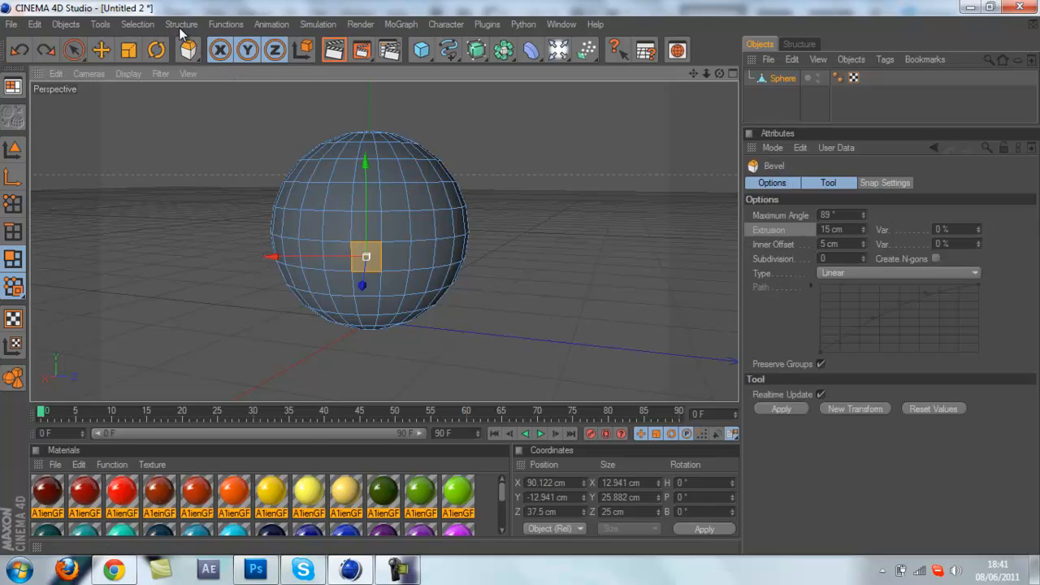
pyautogui.click(181, 24)
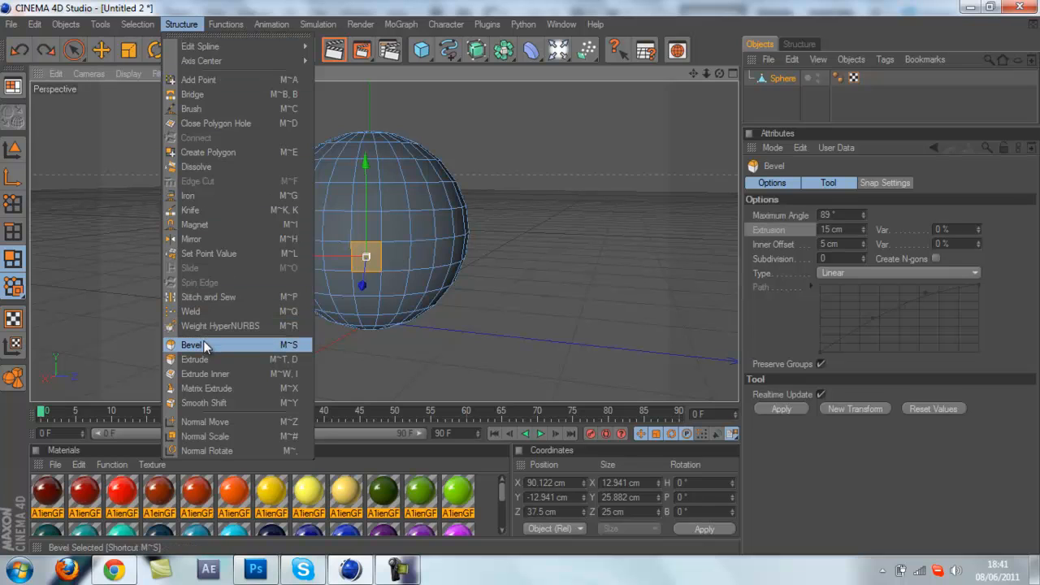
pyautogui.click(191, 344)
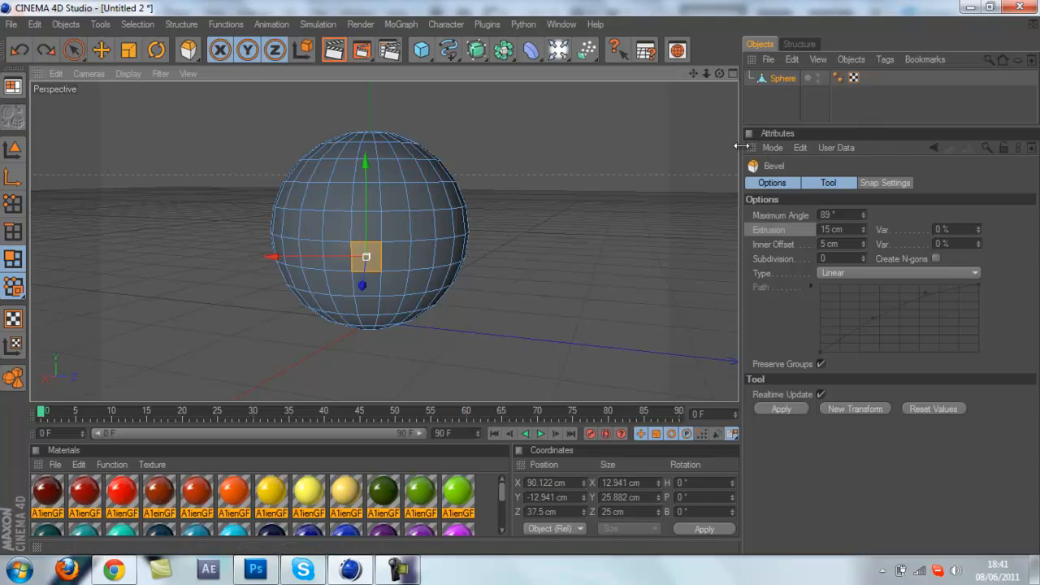
pyautogui.moveTo(796, 238)
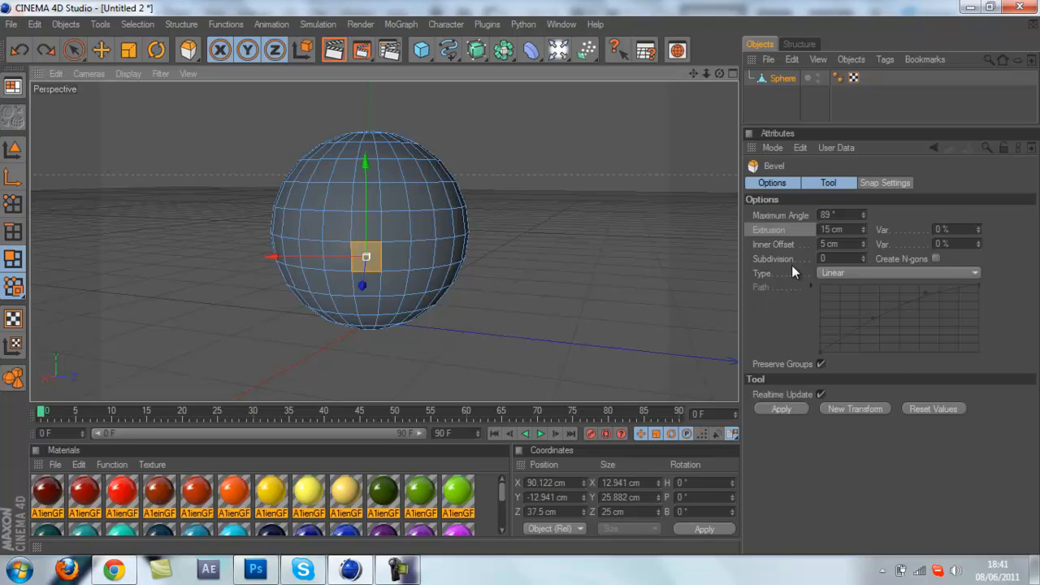
pyautogui.moveTo(792, 243)
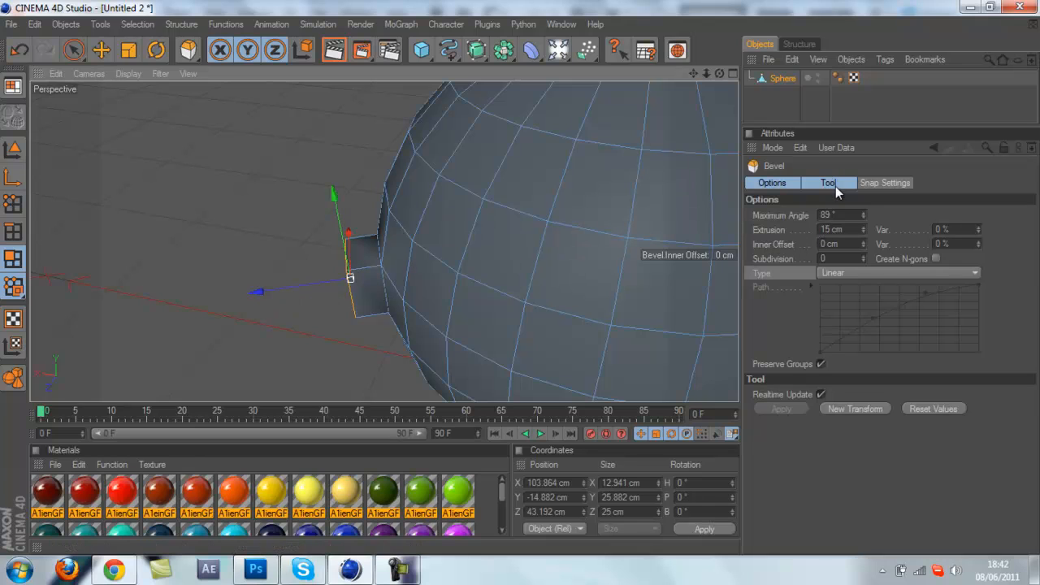
pyautogui.moveTo(837, 229); pyautogui.dragTo(863, 229)
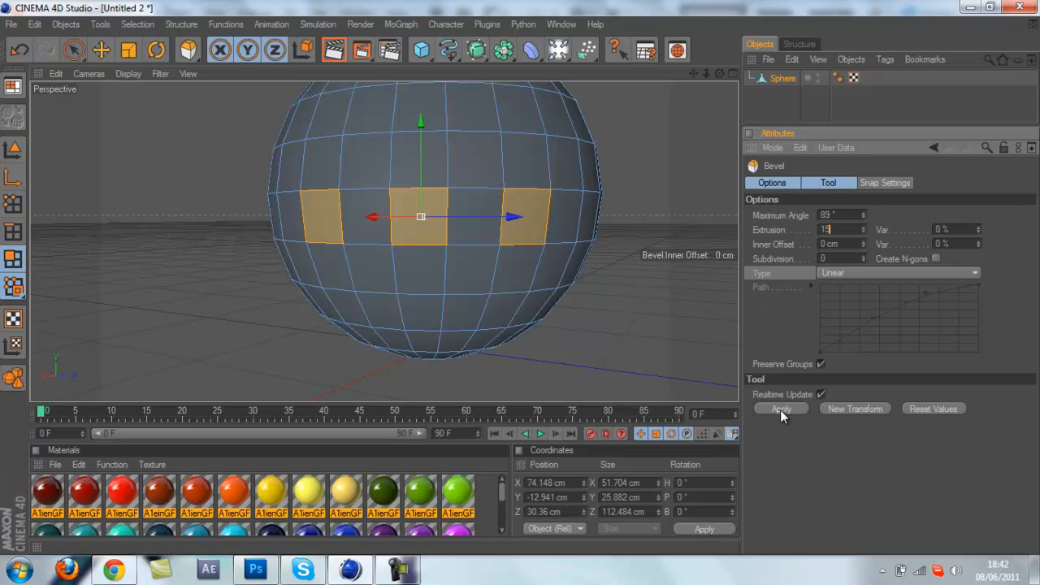
# Apply a 15 cm extrusion to the three middle faces, then redo it with a 10 cm inner offset.
pyautogui.click(781, 408)
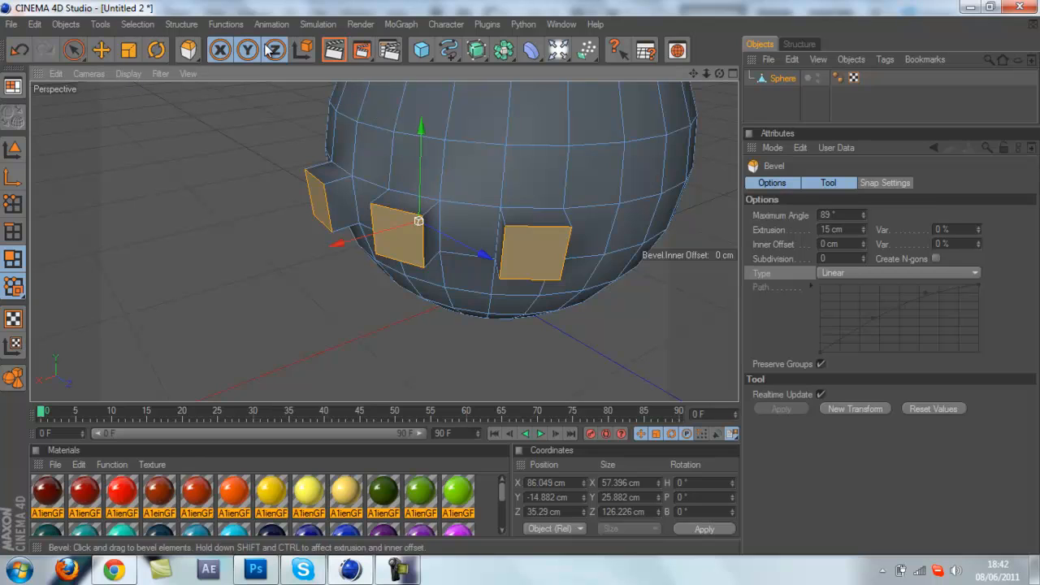
pyautogui.moveTo(593, 169)
pyautogui.write('10')
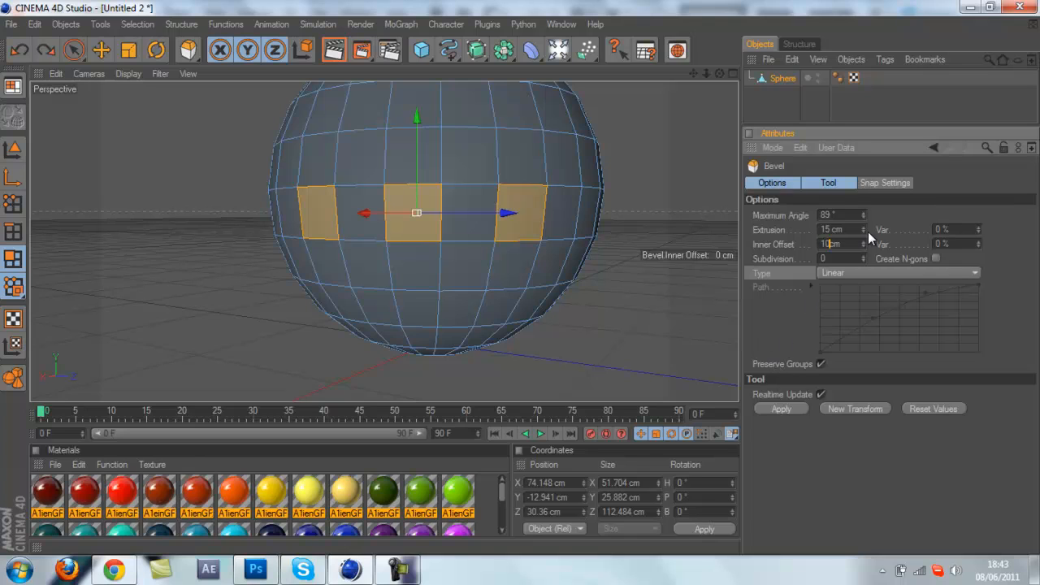
pyautogui.moveTo(775, 290)
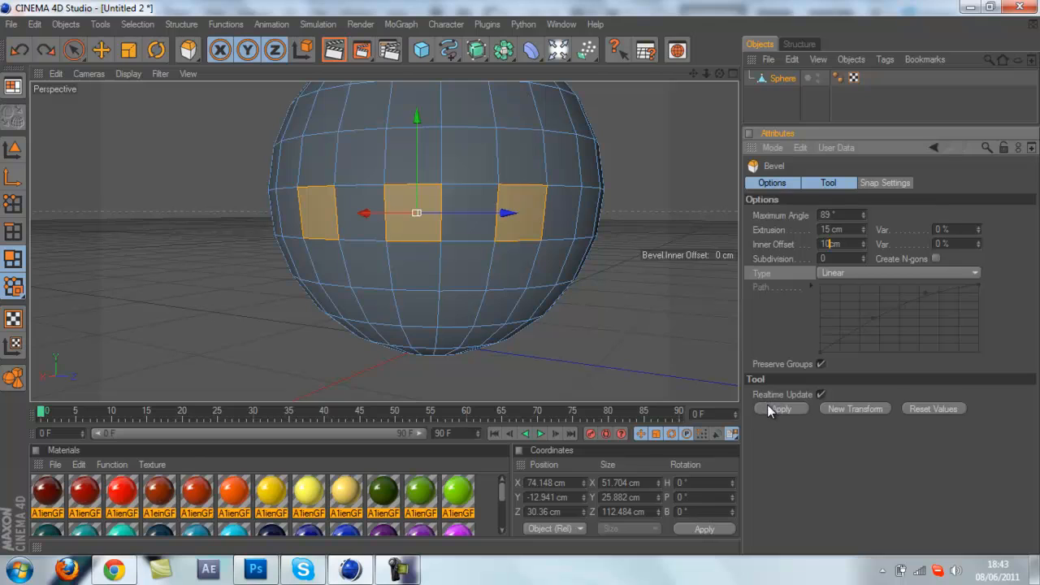
pyautogui.click(780, 408)
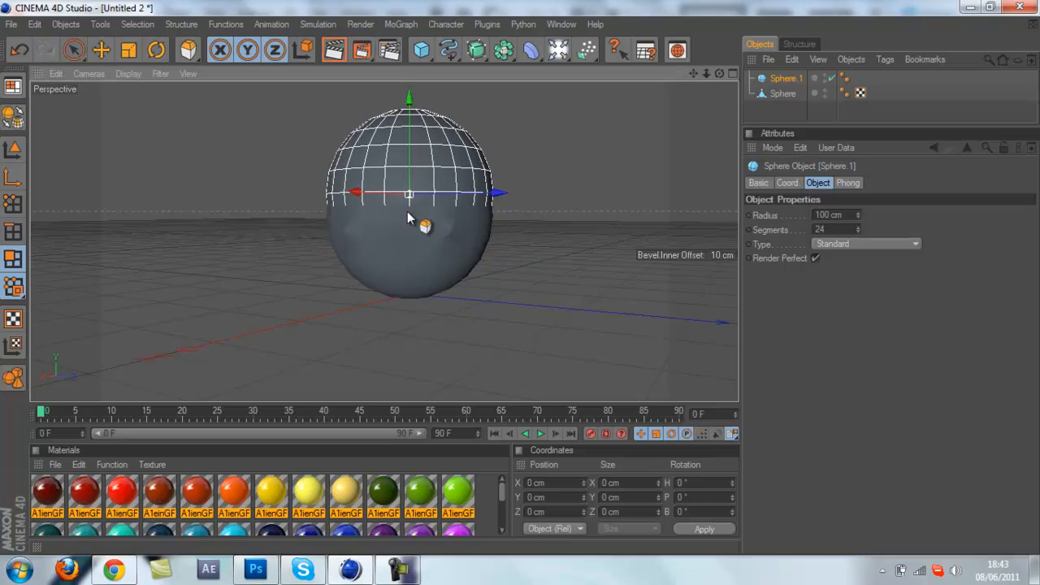
# Move the second sphere beside the first, select its square faces and start the bevel.
pyautogui.moveTo(409, 193); pyautogui.dragTo(600, 190)
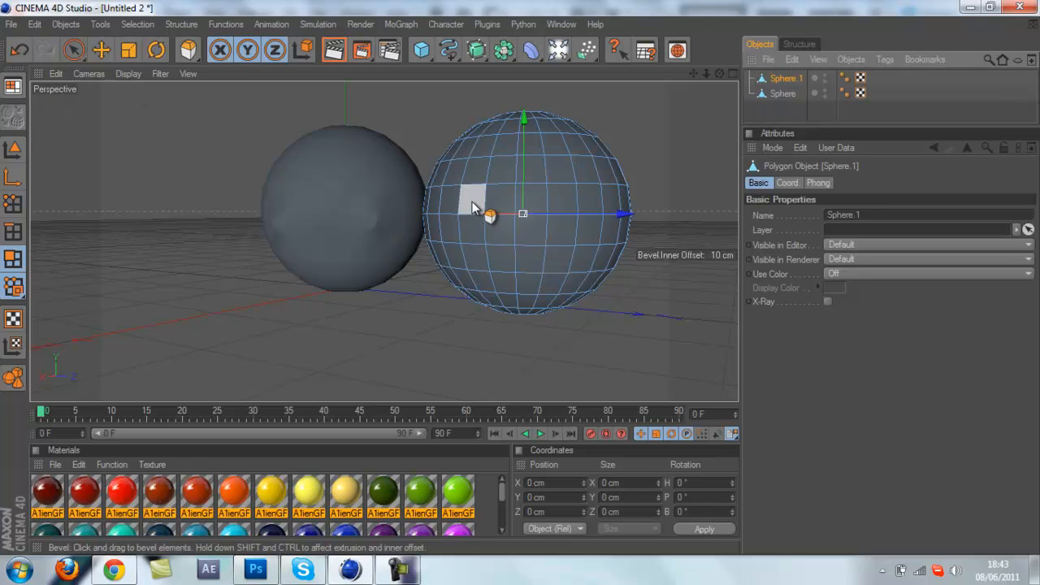
pyautogui.moveTo(476, 207); pyautogui.dragTo(597, 215)
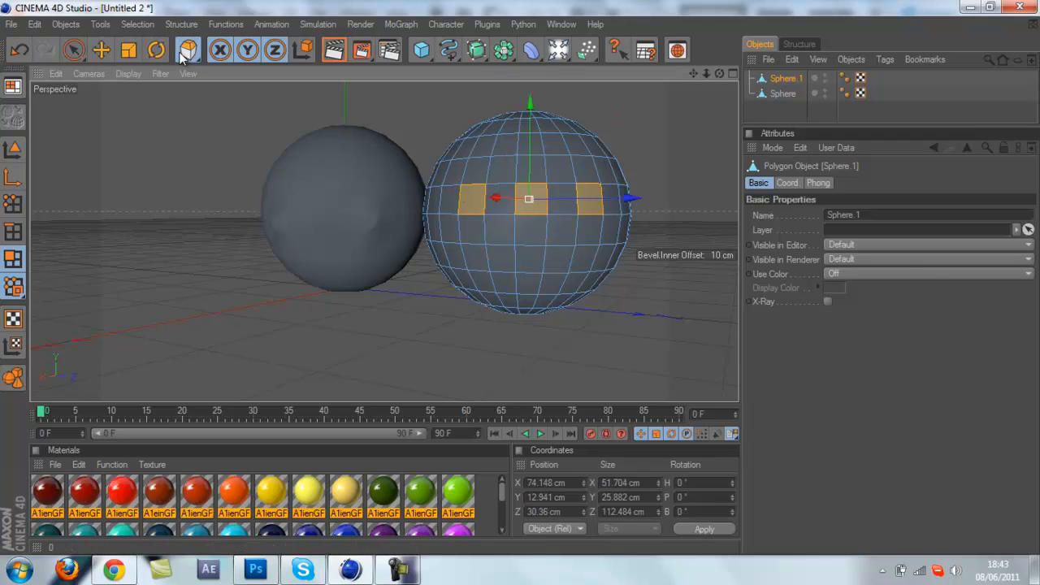
pyautogui.click(188, 50)
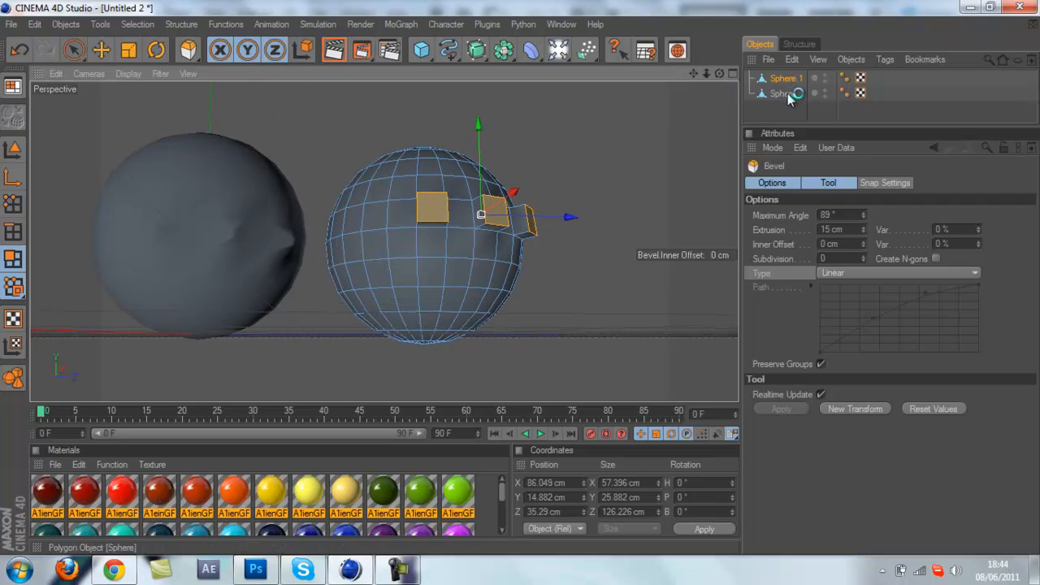
pyautogui.click(782, 93)
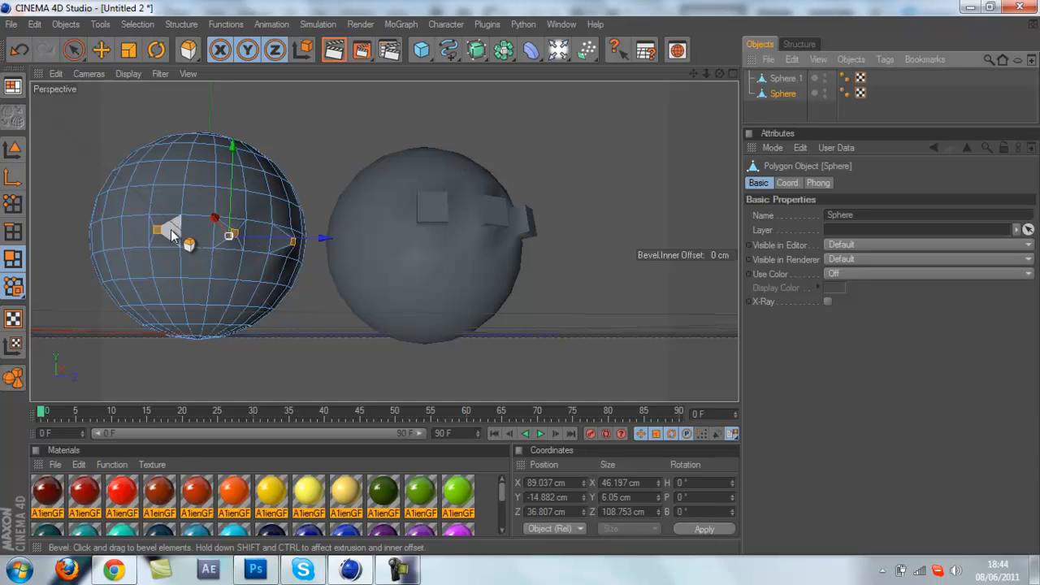
pyautogui.click(274, 51)
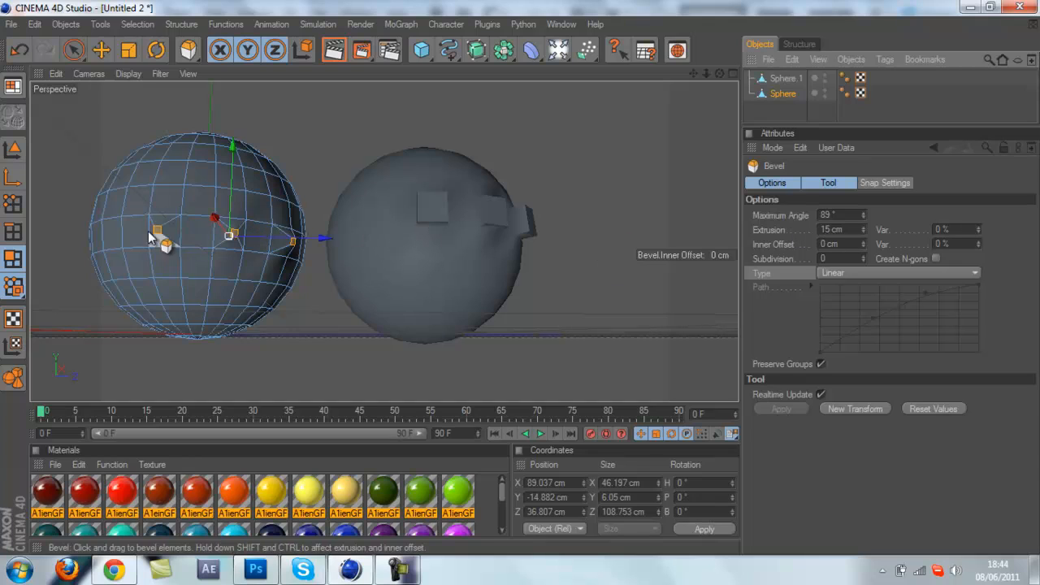
pyautogui.moveTo(162, 236)
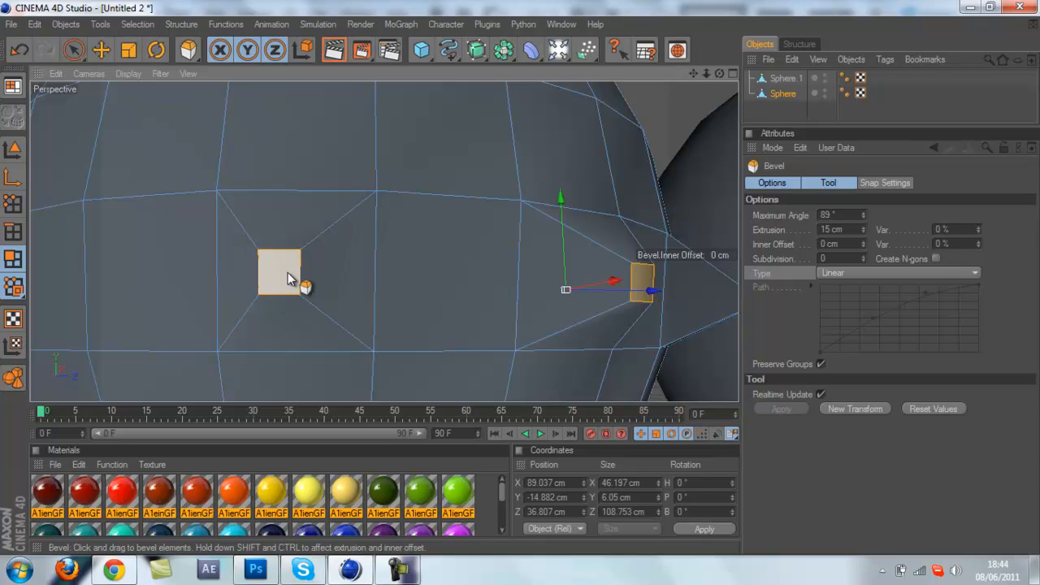
pyautogui.moveTo(284, 276)
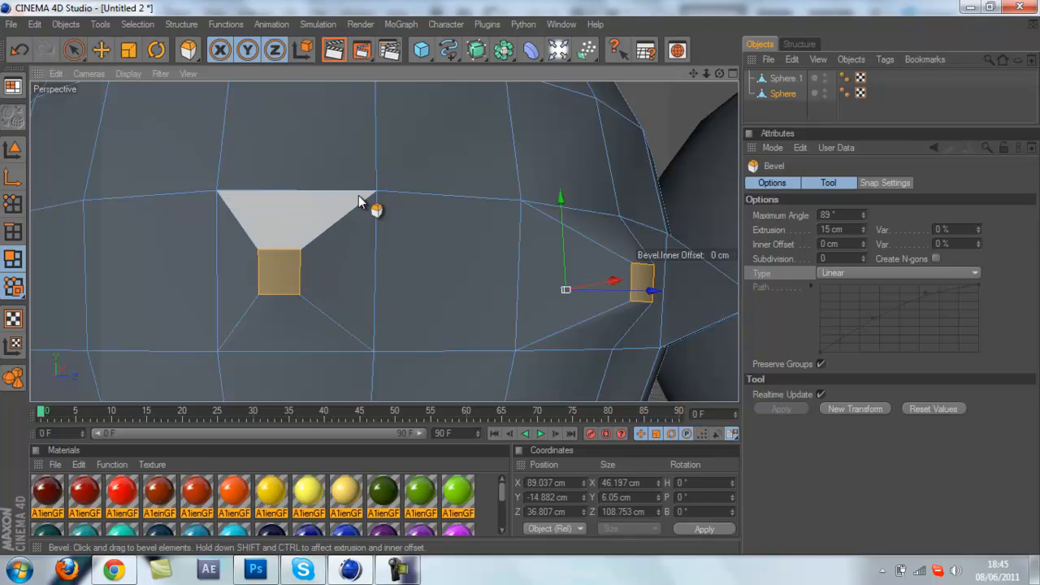
pyautogui.moveTo(229, 226)
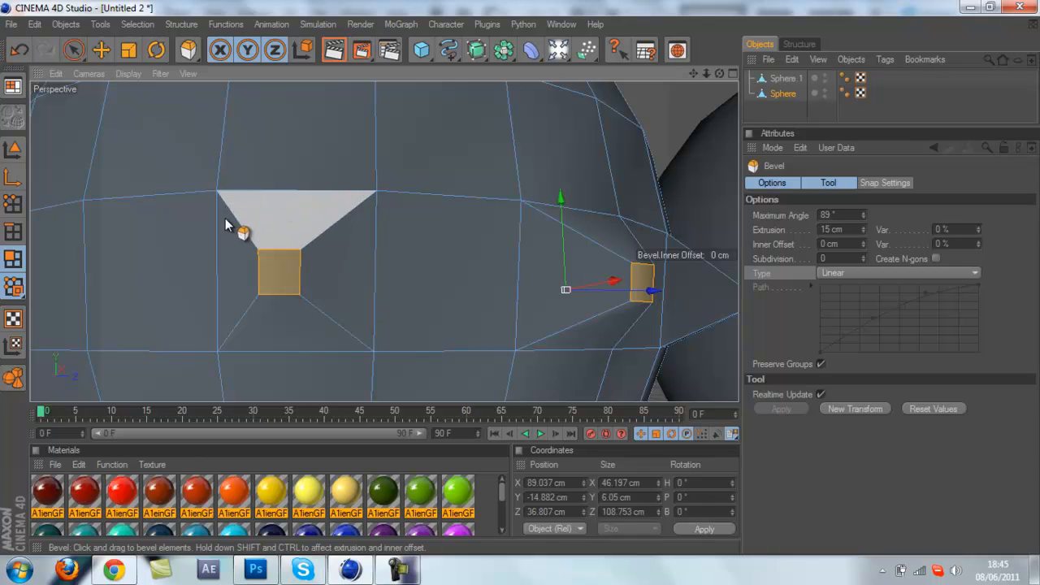
pyautogui.moveTo(308, 219)
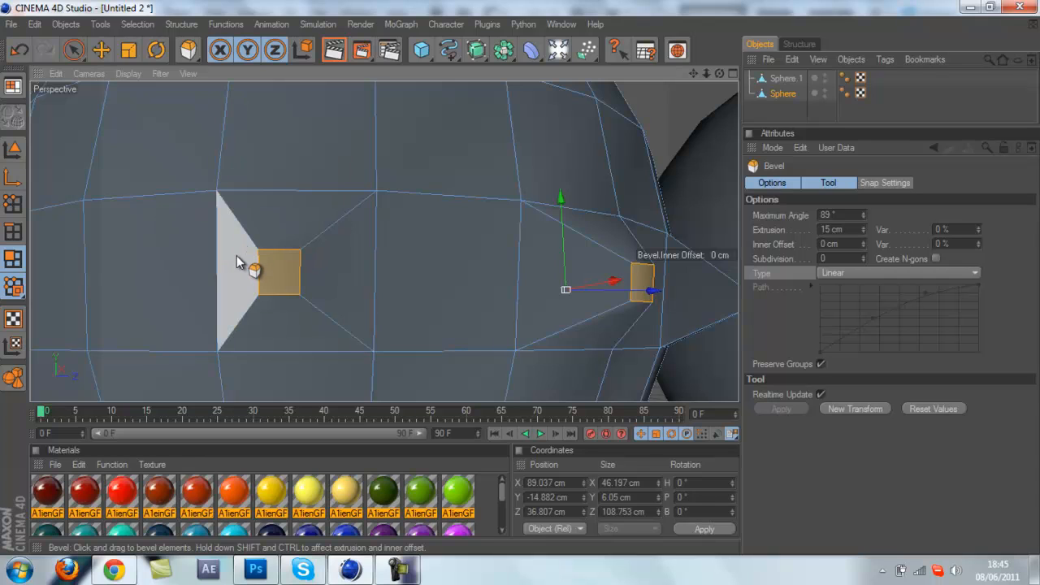
pyautogui.moveTo(252, 268); pyautogui.dragTo(293, 316)
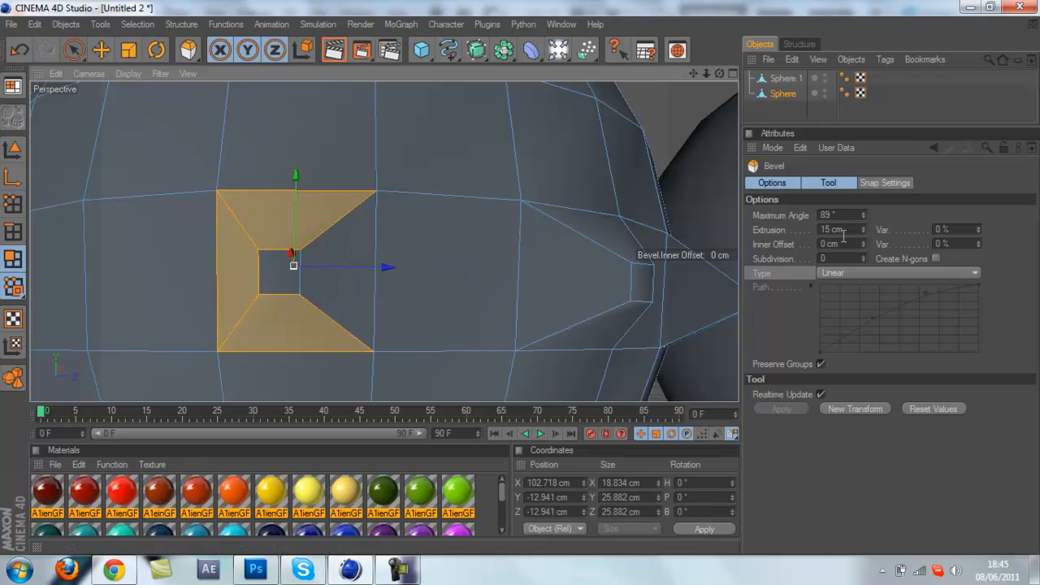
pyautogui.moveTo(599, 254)
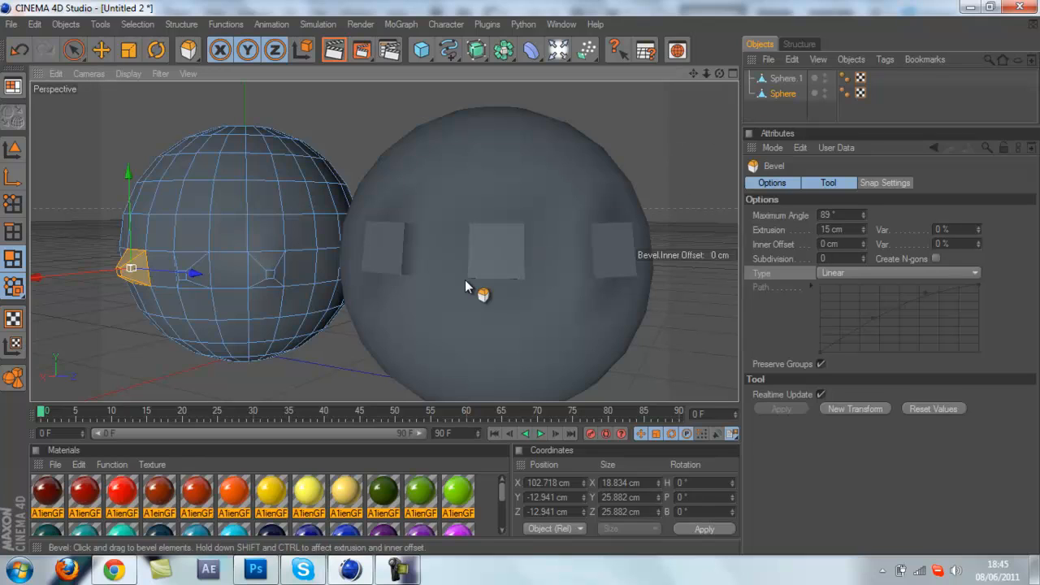
pyautogui.click(398, 568)
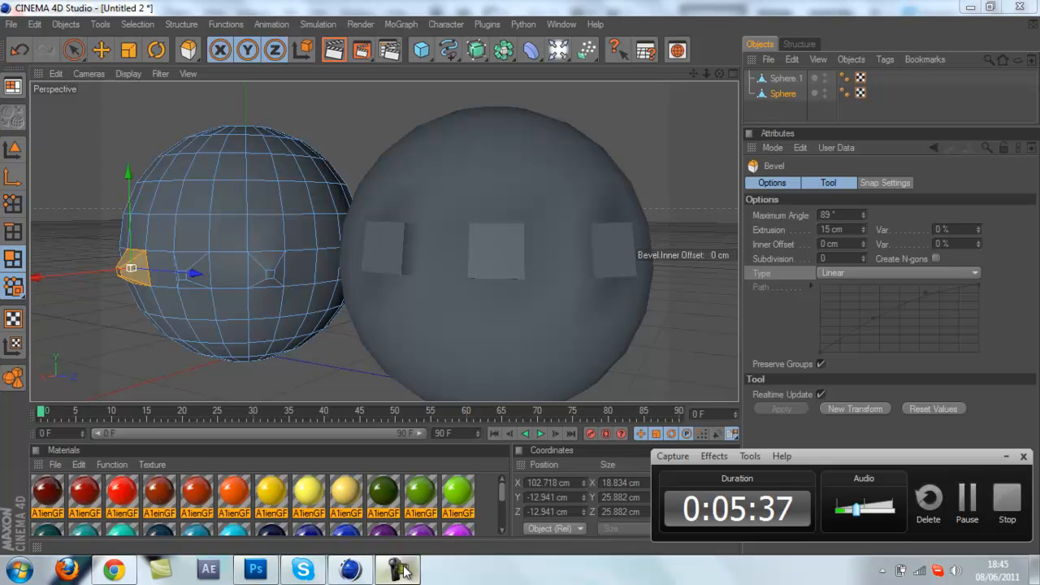
pyautogui.moveTo(463, 577)
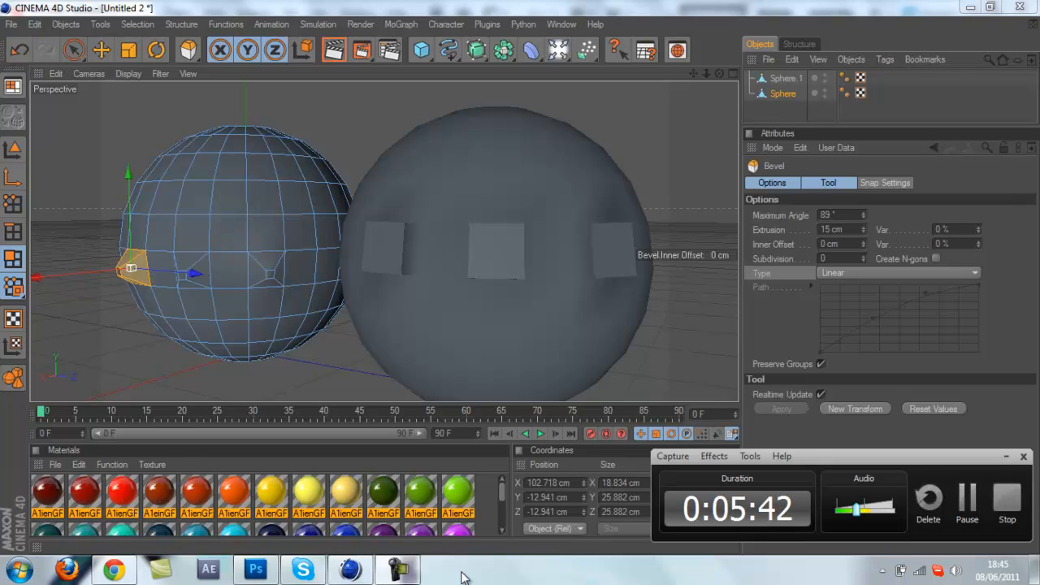
pyautogui.moveTo(504, 490)
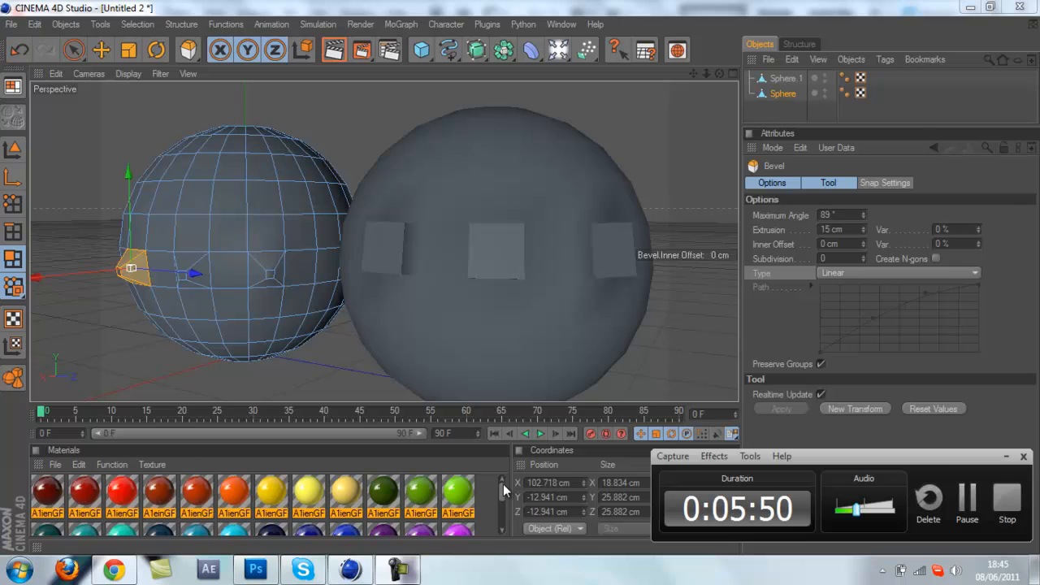
pyautogui.moveTo(656, 463)
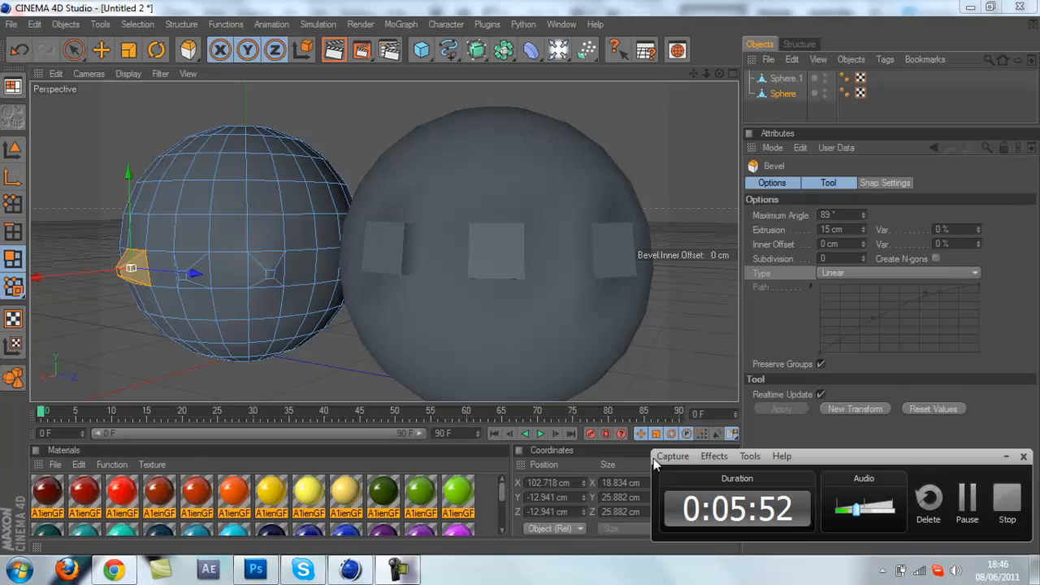